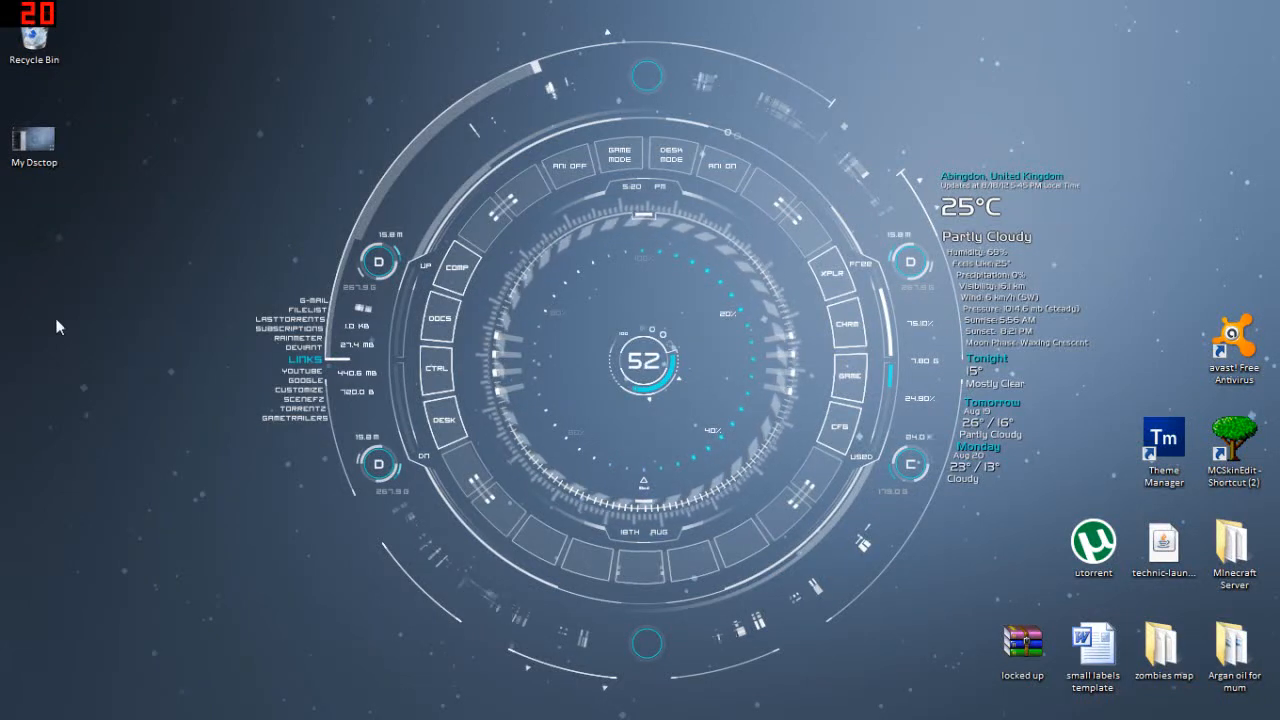
pyautogui.moveTo(1043, 120)
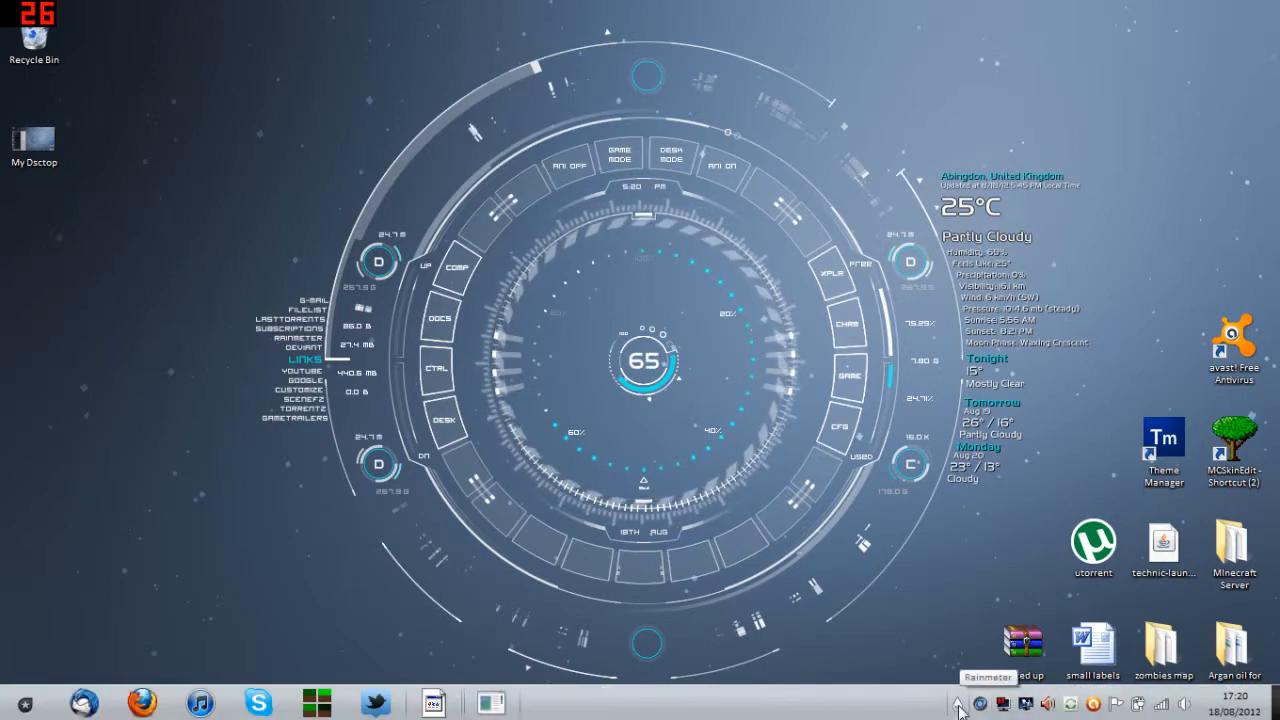
pyautogui.click(954, 708)
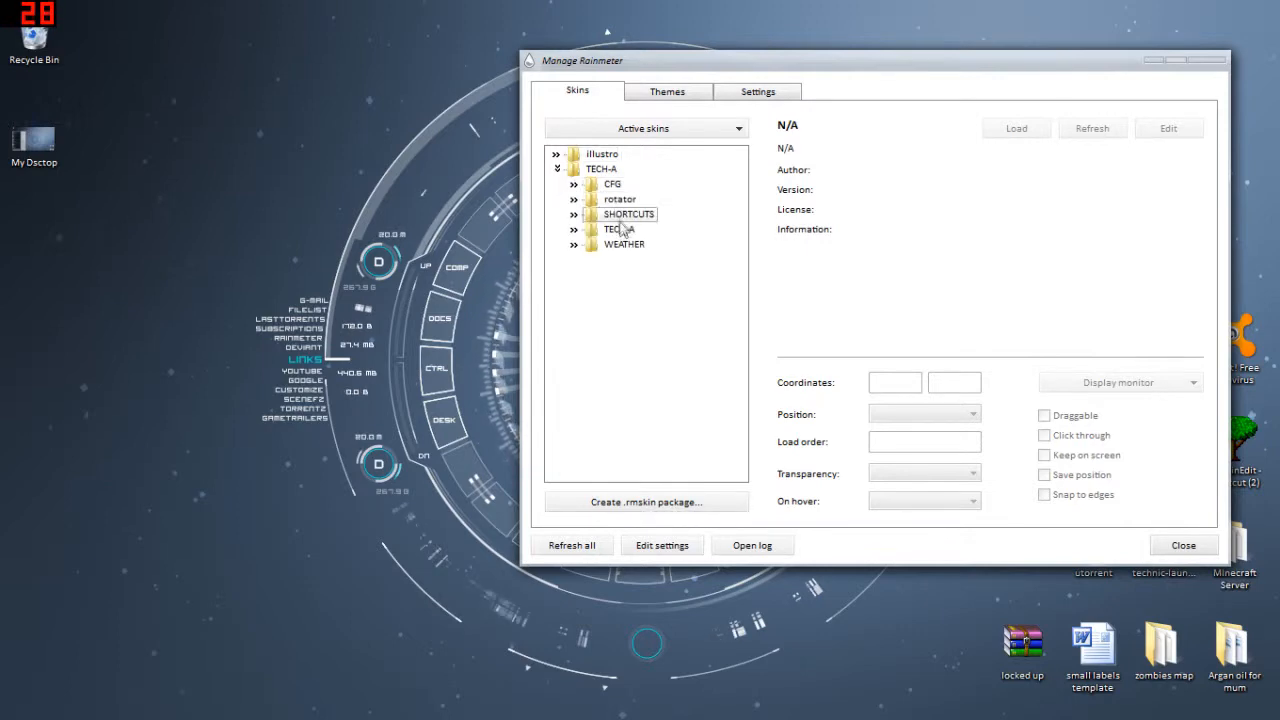
pyautogui.click(1183, 544)
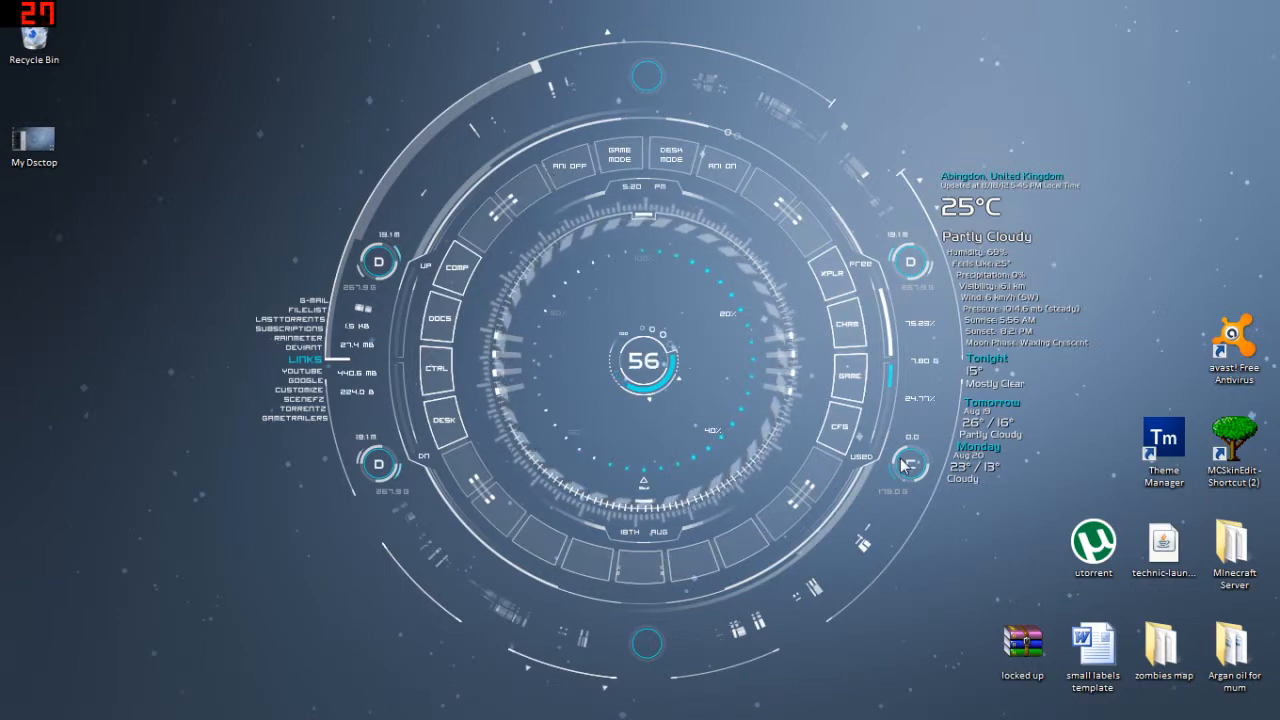
pyautogui.moveTo(903, 468)
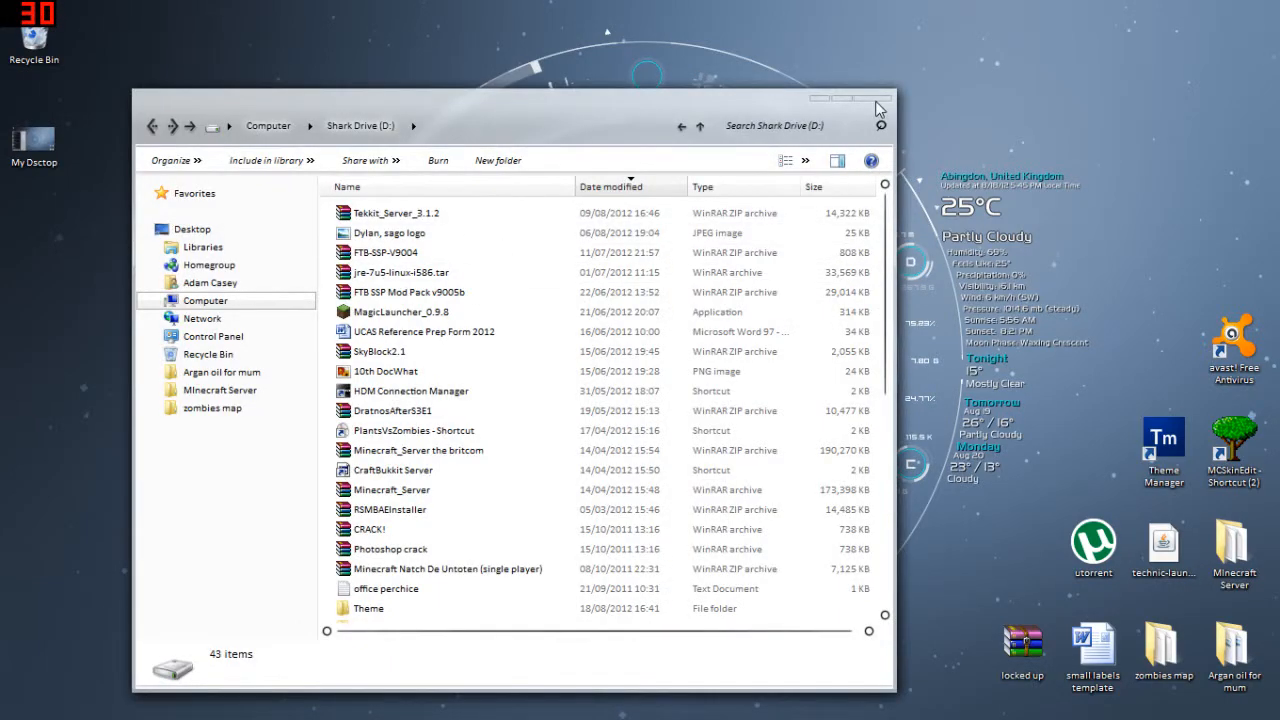
pyautogui.click(873, 105)
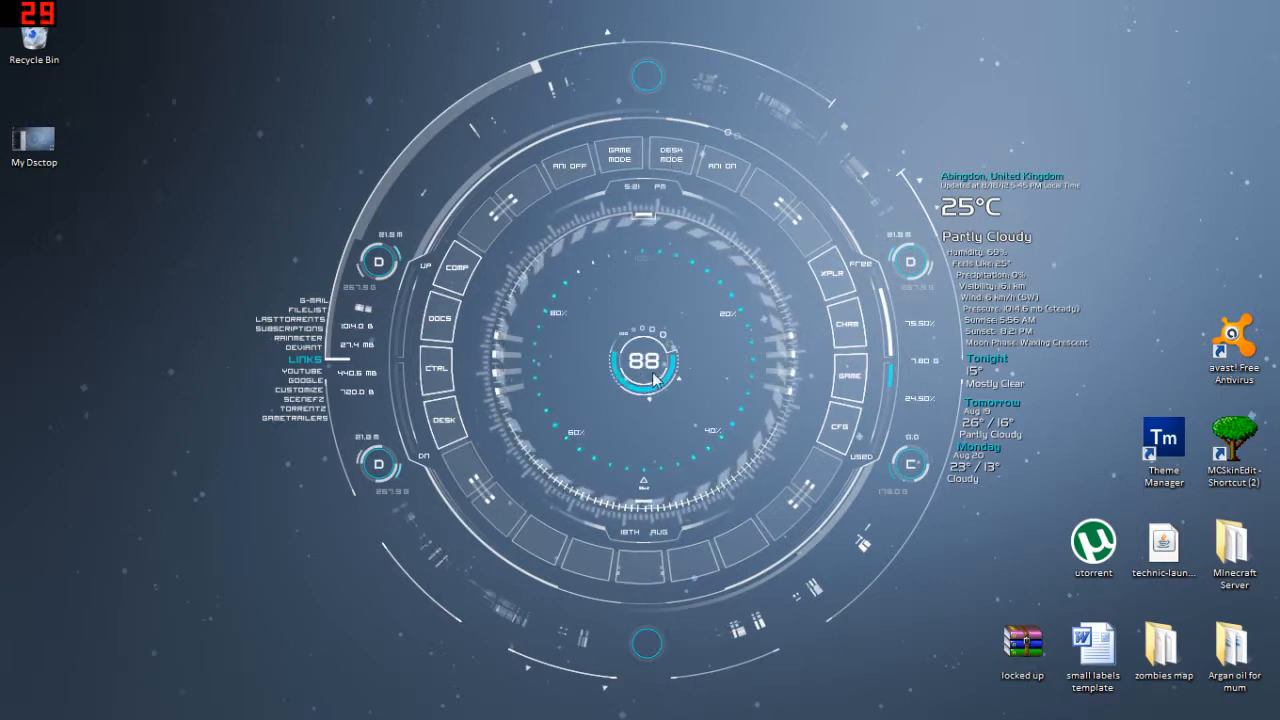
pyautogui.moveTo(593, 482)
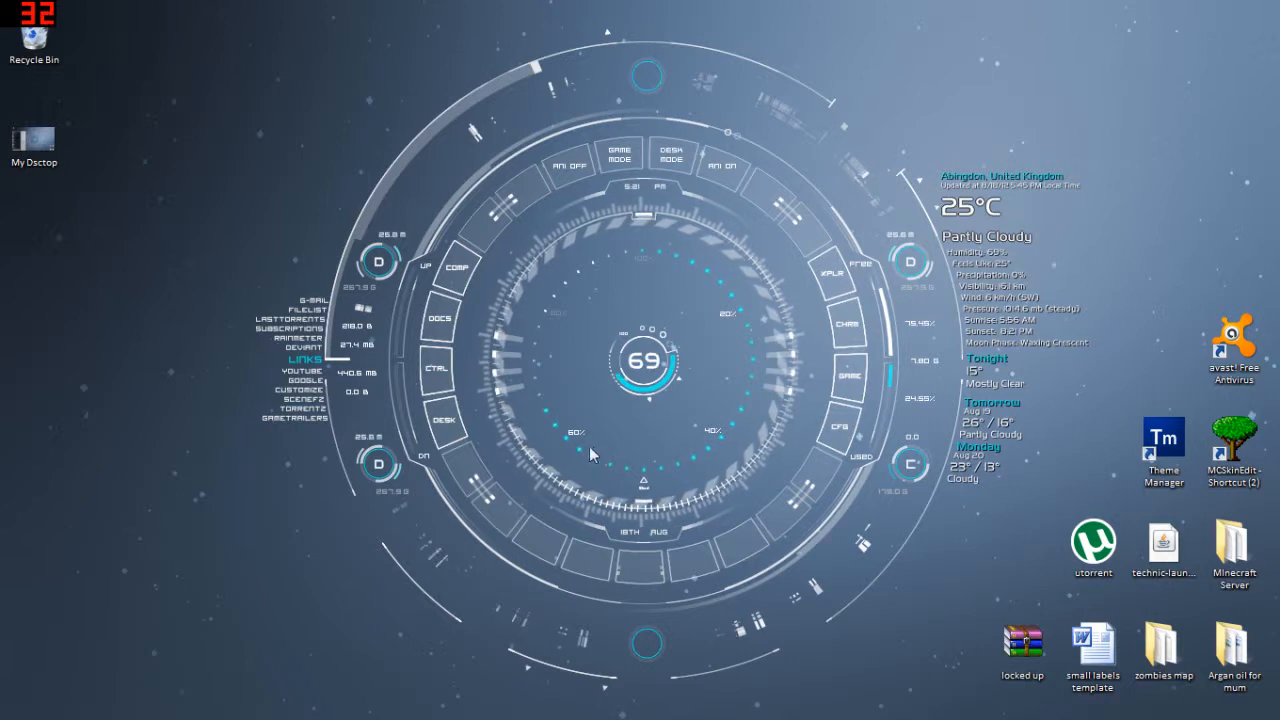
pyautogui.moveTo(547, 416)
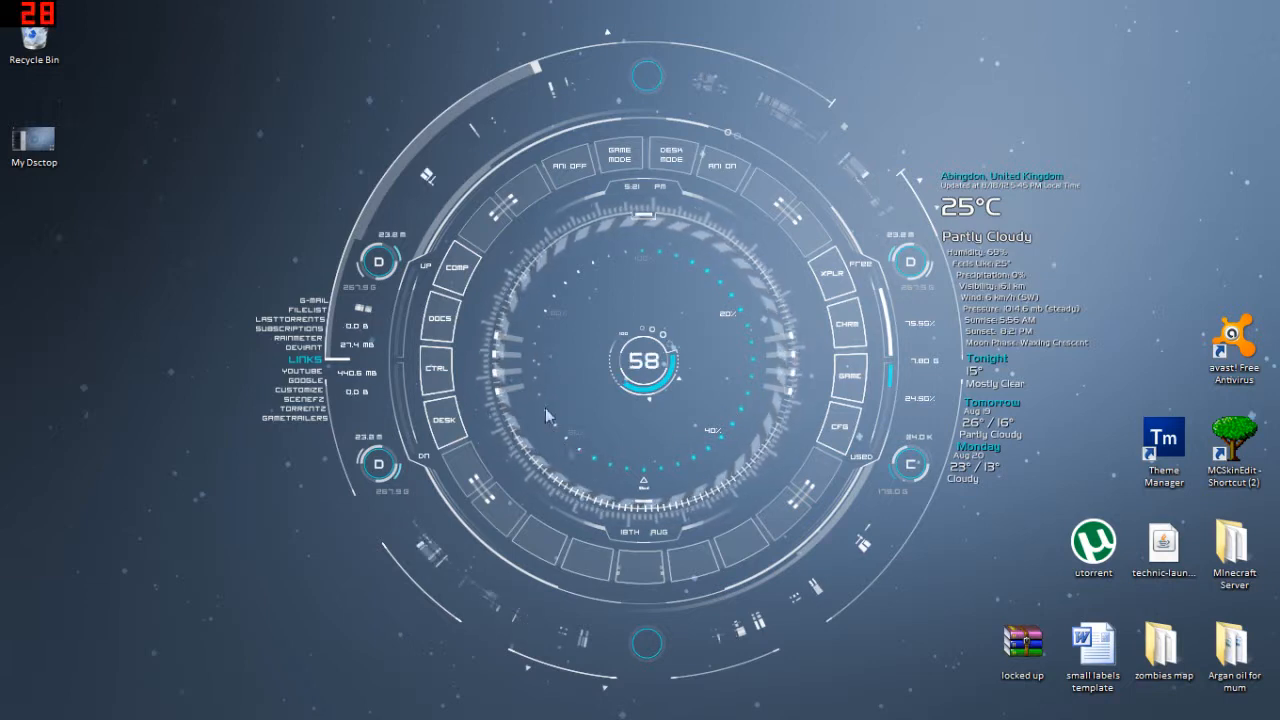
pyautogui.moveTo(598, 140)
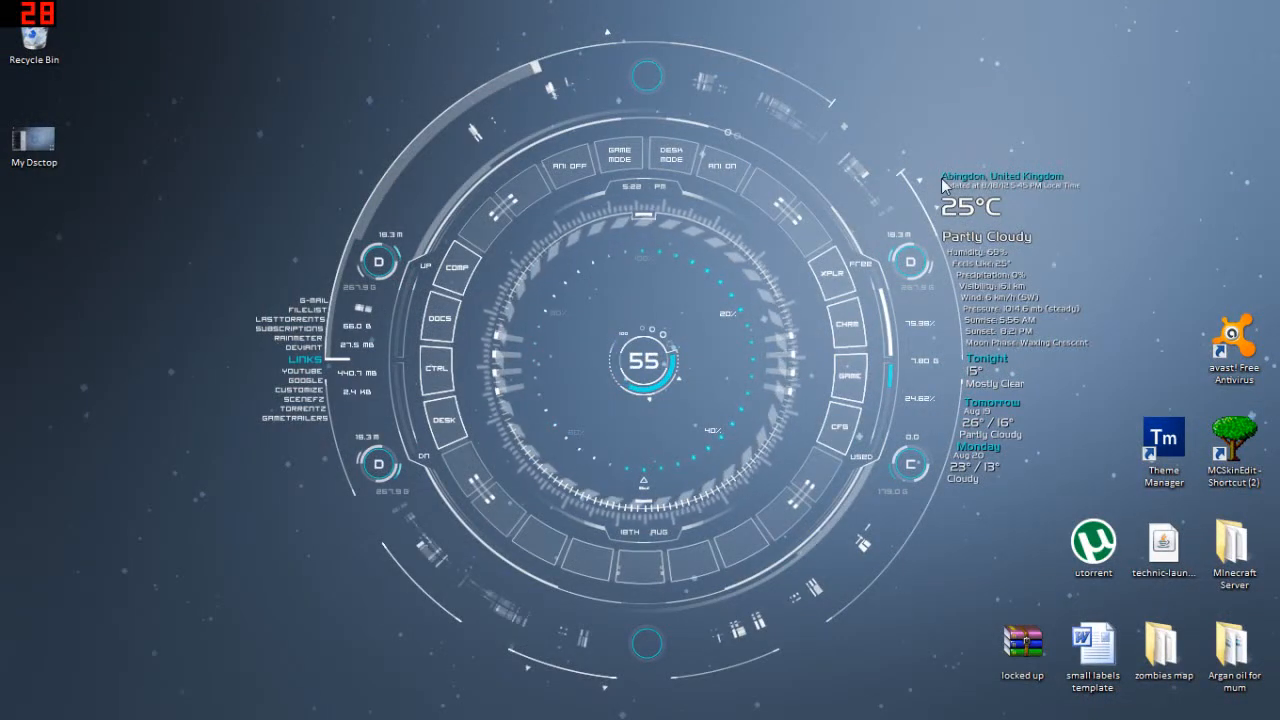
pyautogui.moveTo(969, 263)
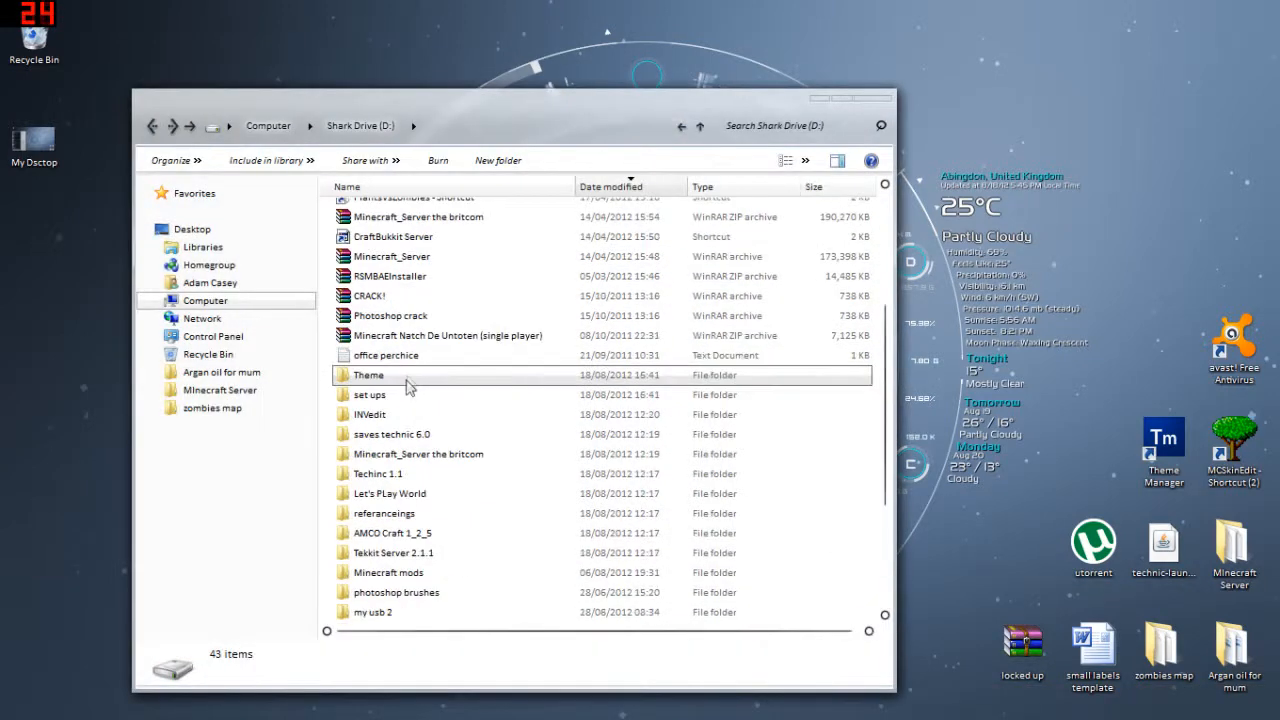
# Step: Open the Theme folder on Shark Drive (D:) to view the Tech-A and Purity 7 downloads
pyautogui.doubleClick(367, 375)
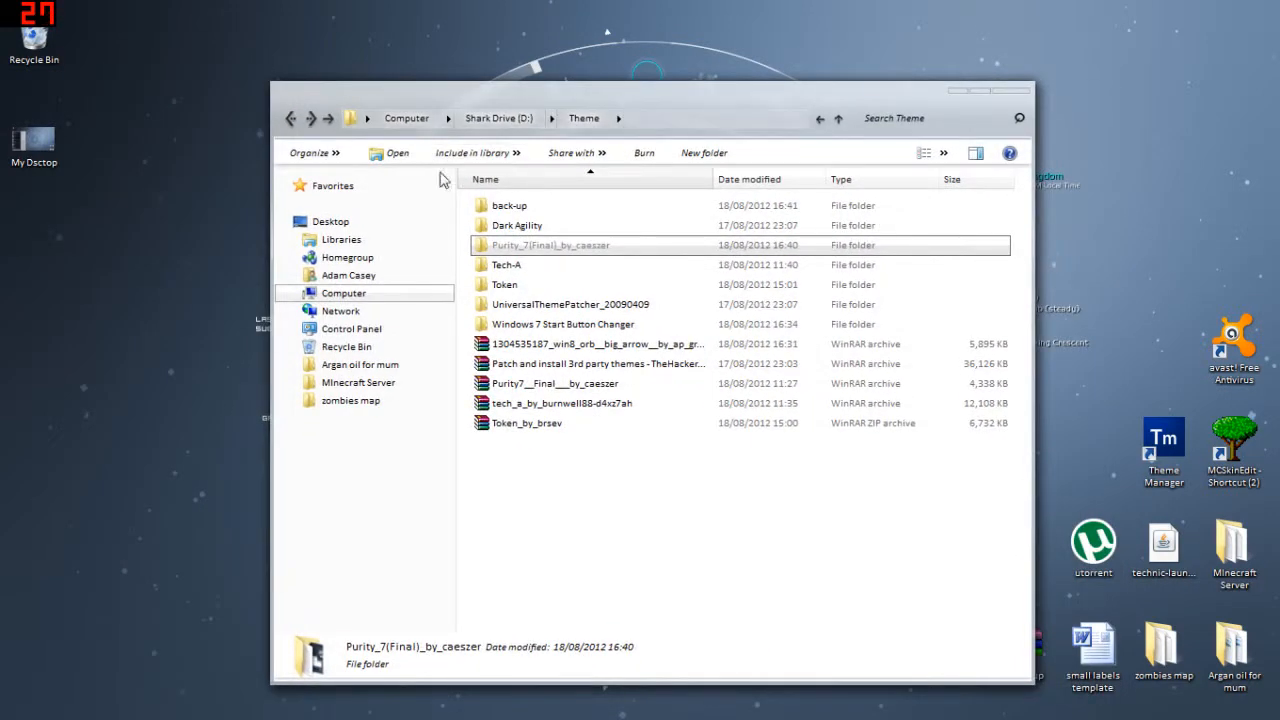
pyautogui.moveTo(315, 118)
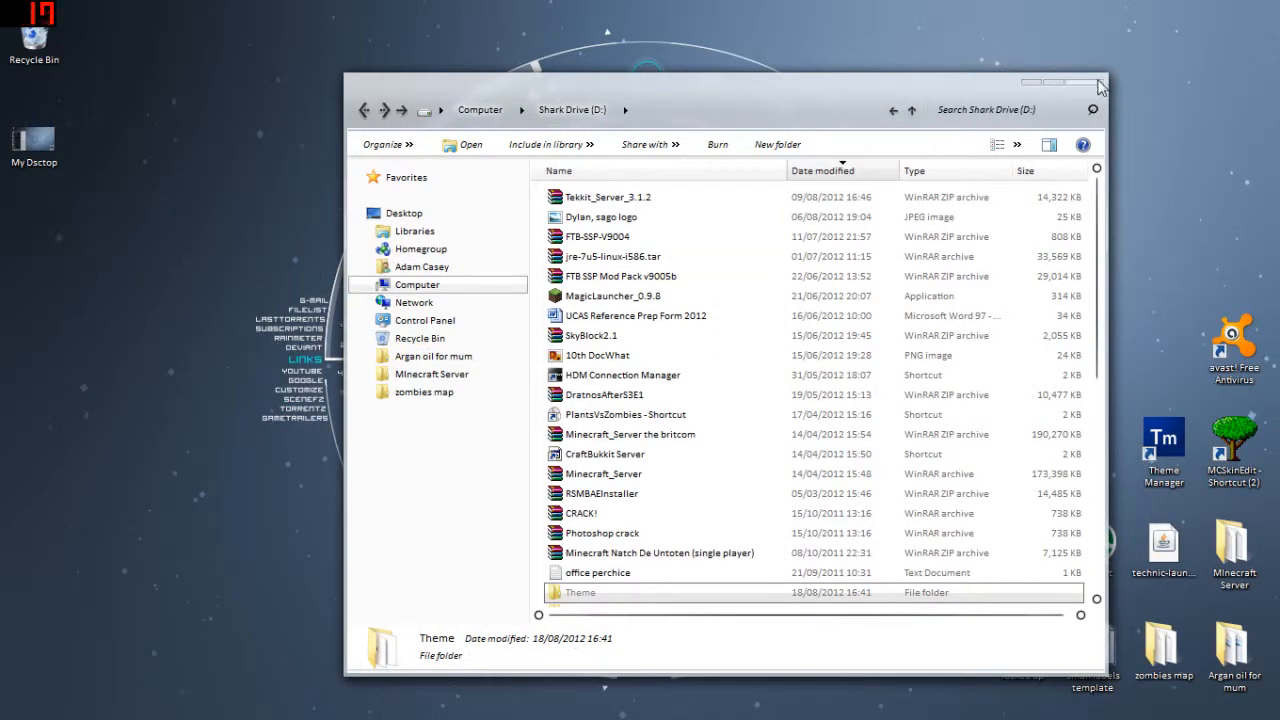
pyautogui.click(1100, 85)
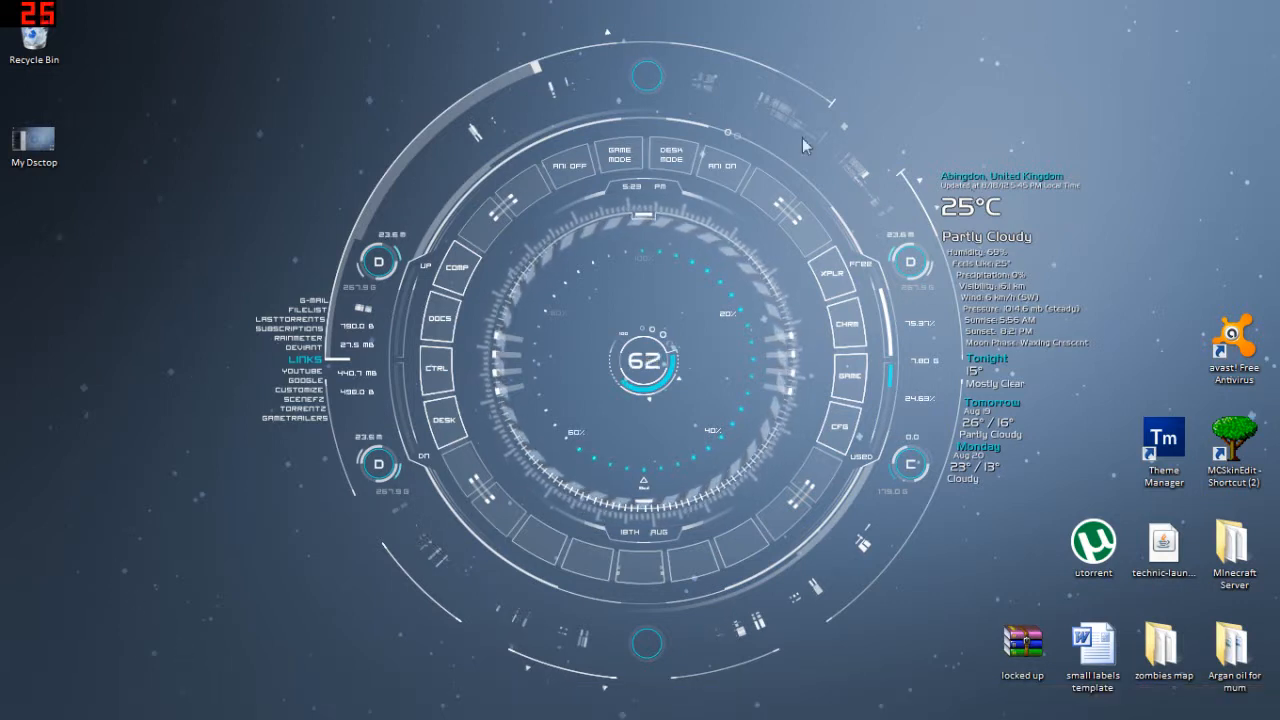
pyautogui.moveTo(763, 308)
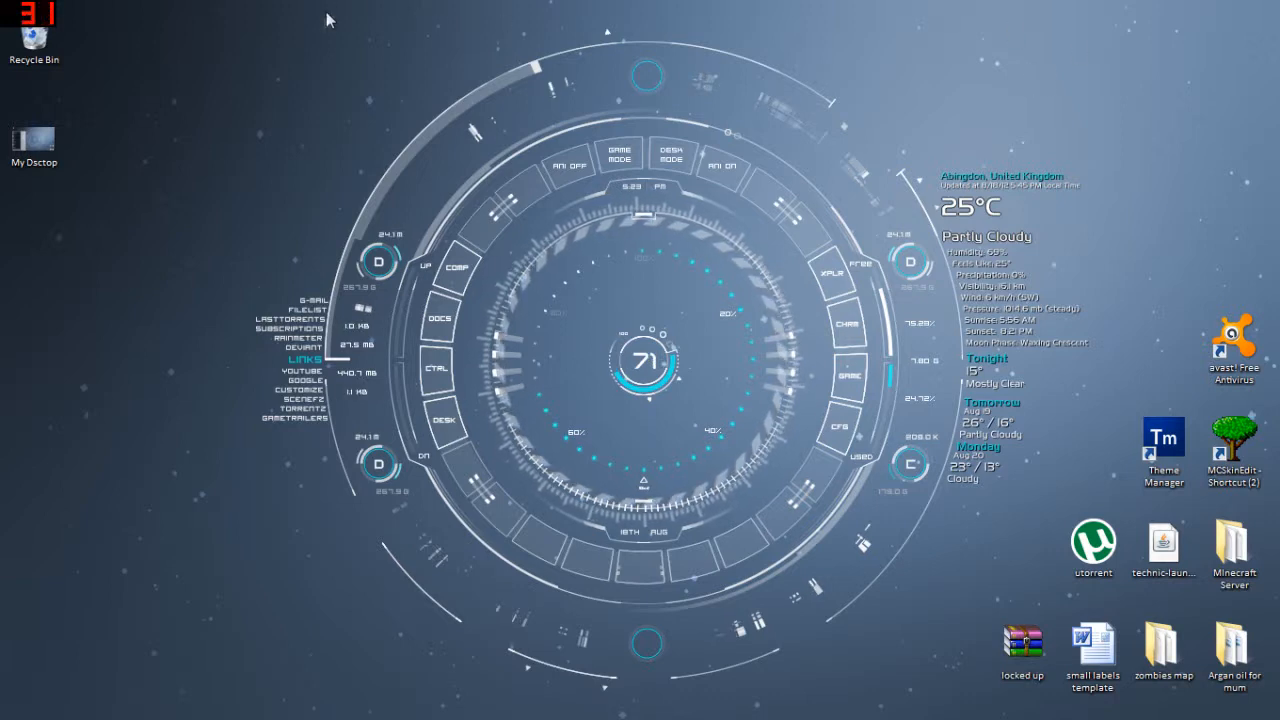
pyautogui.moveTo(837, 149)
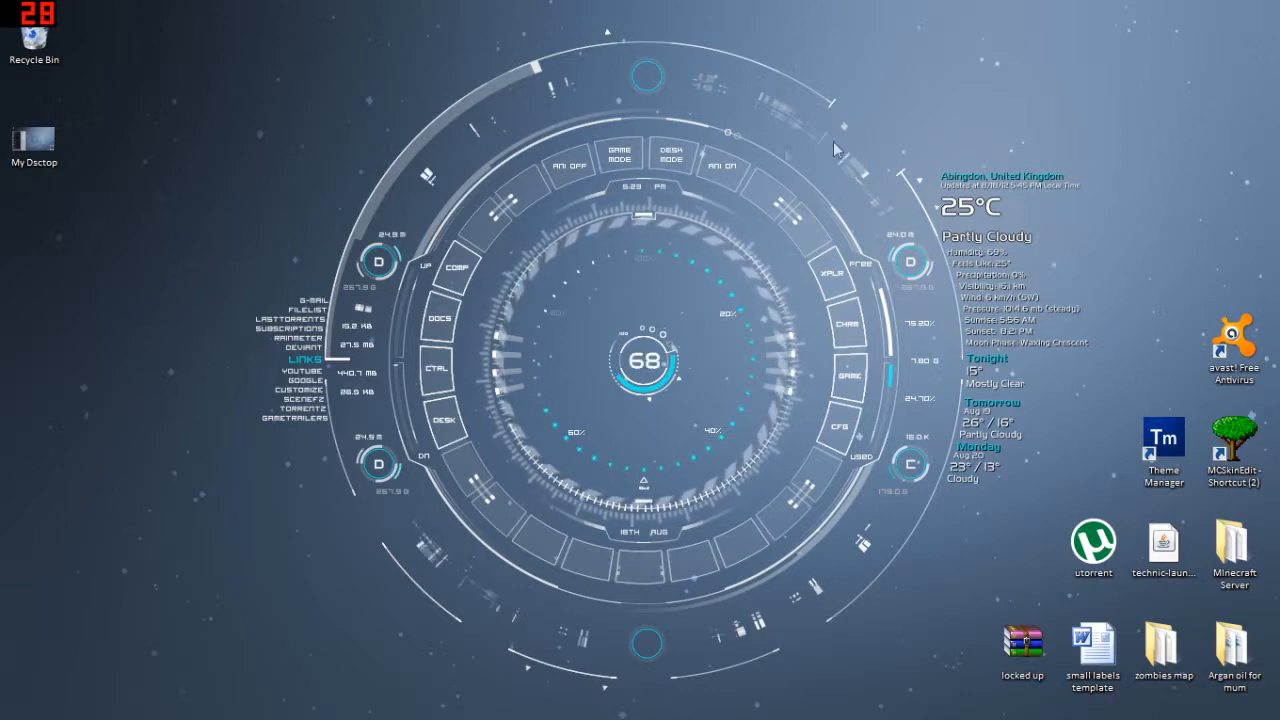